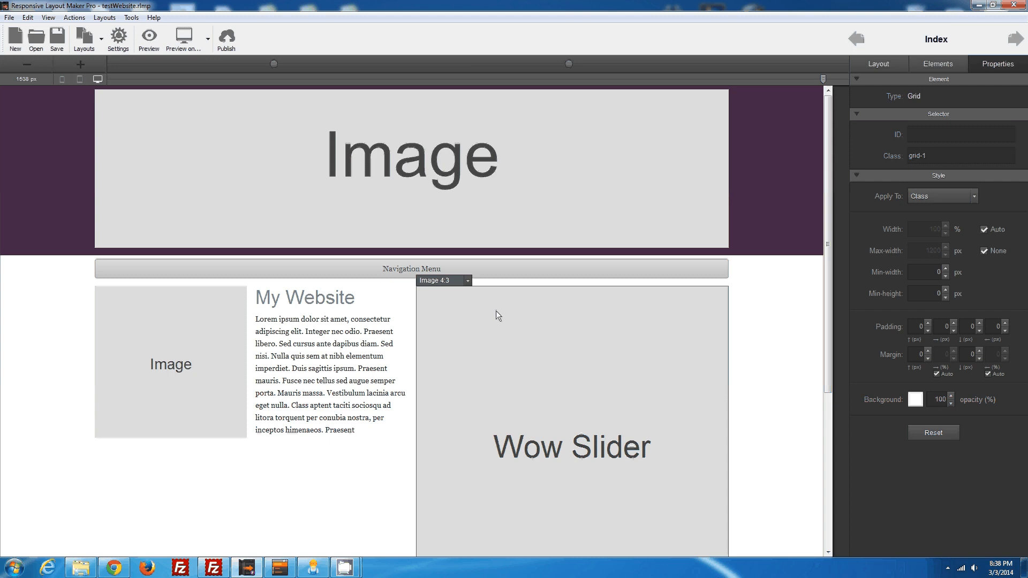
Browse Windows Explorer into Demo > testWebsite_exported.
click(279, 567)
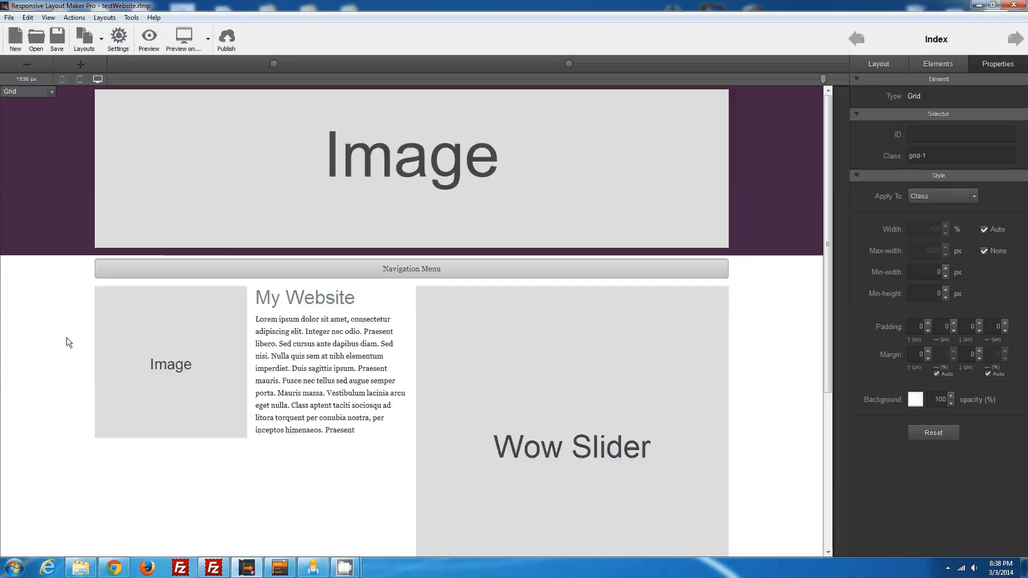
click(411, 167)
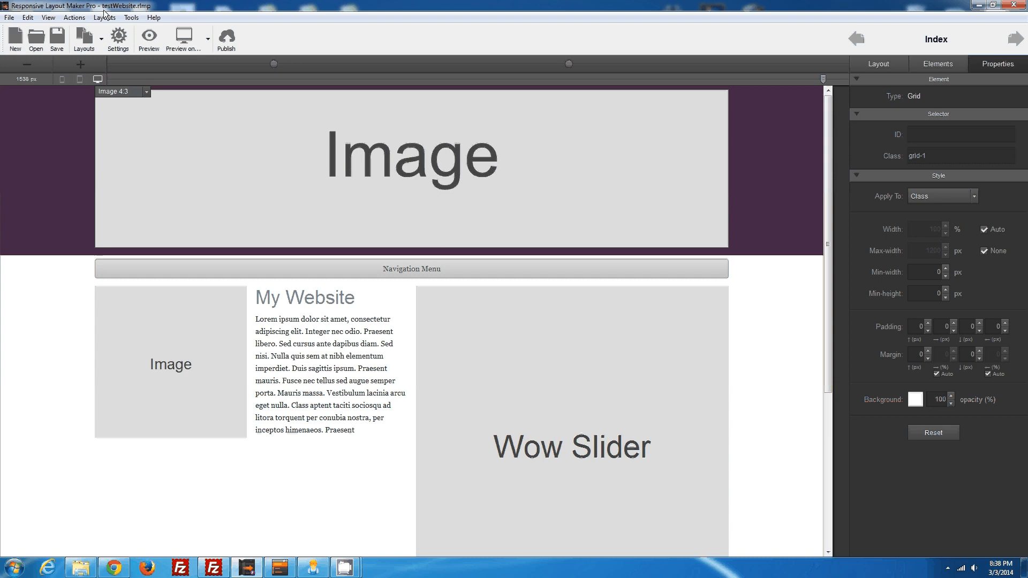
click(169, 364)
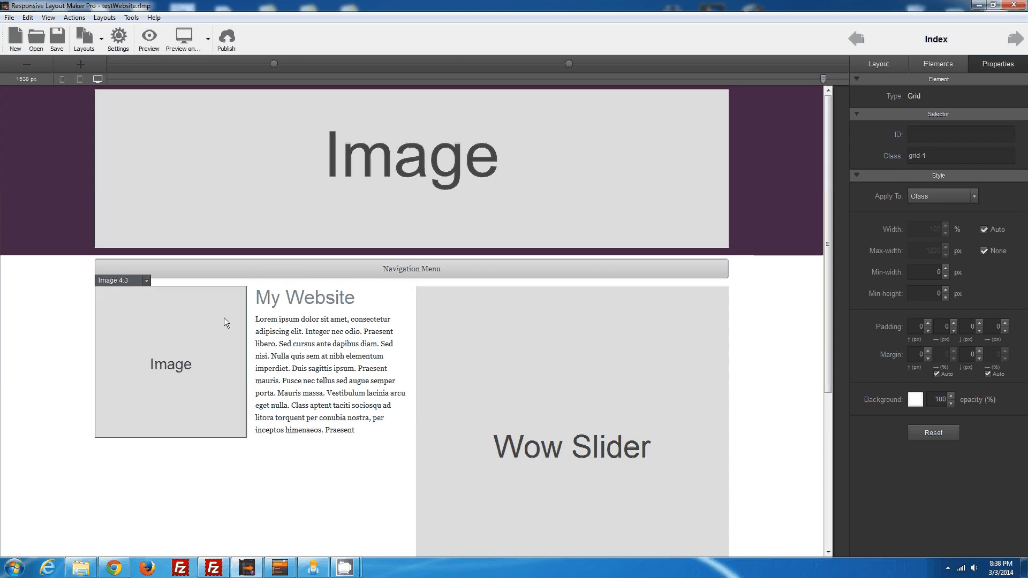
click(411, 164)
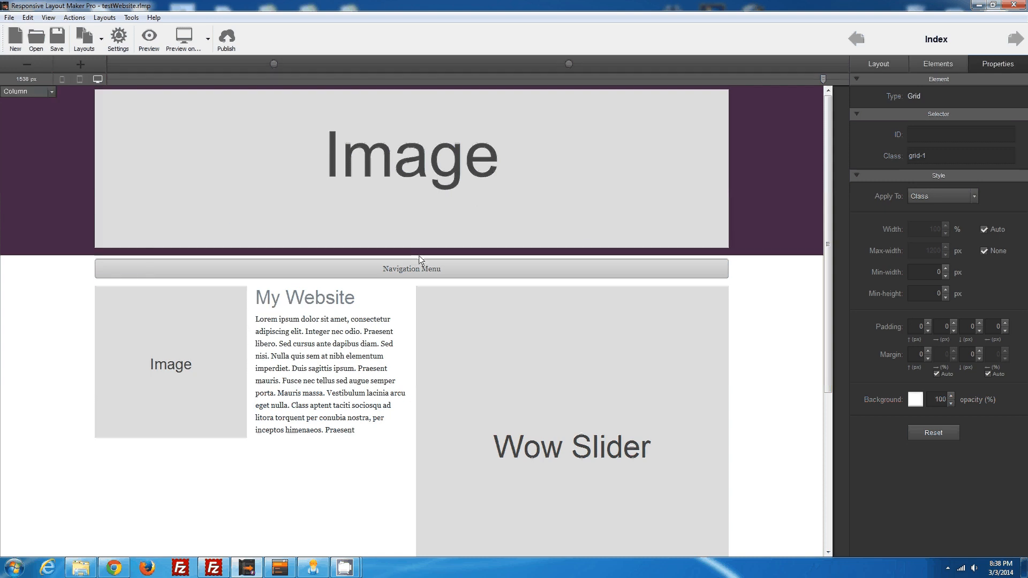
click(328, 374)
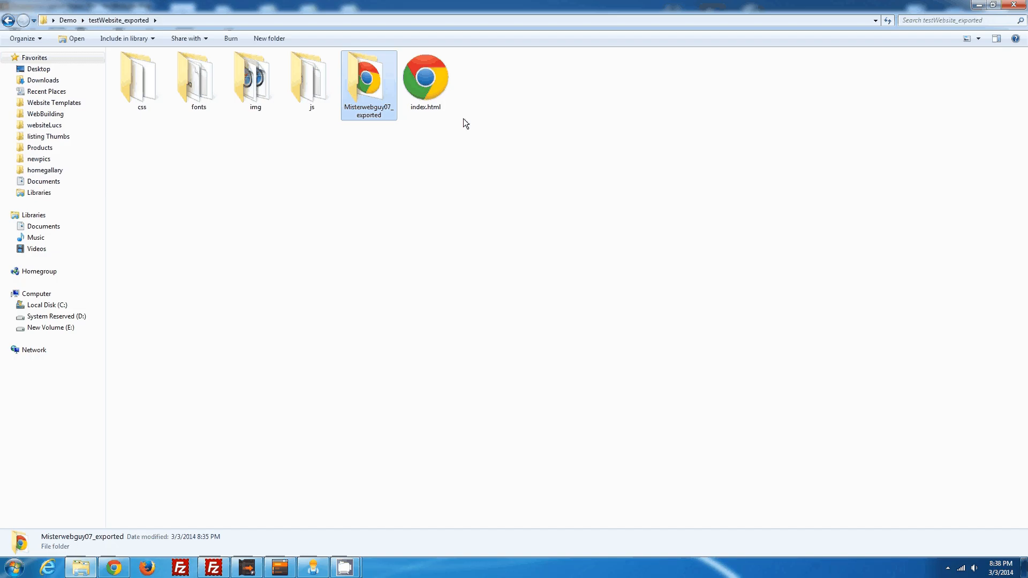
mouse_move(435, 169)
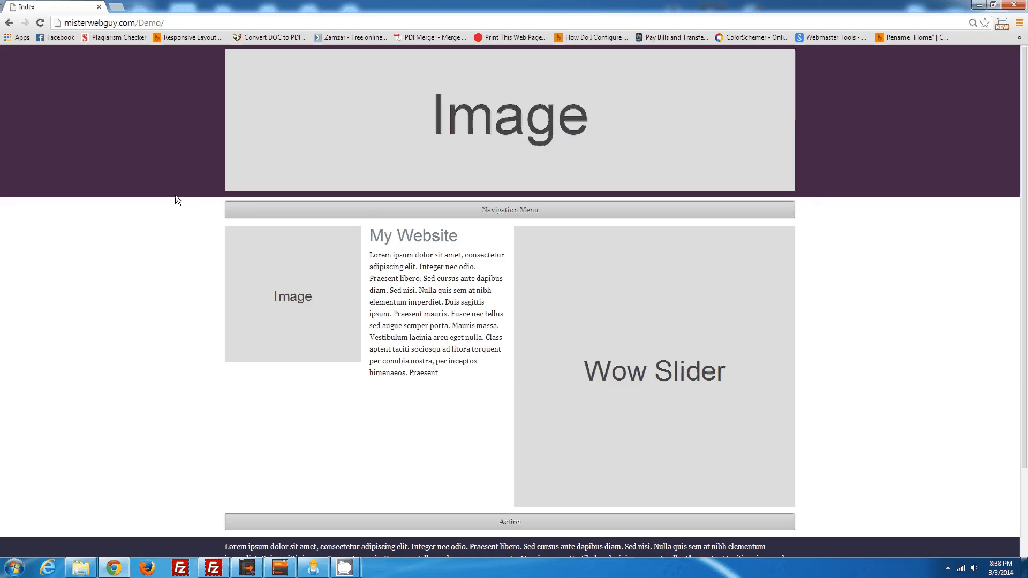
mouse_move(710, 170)
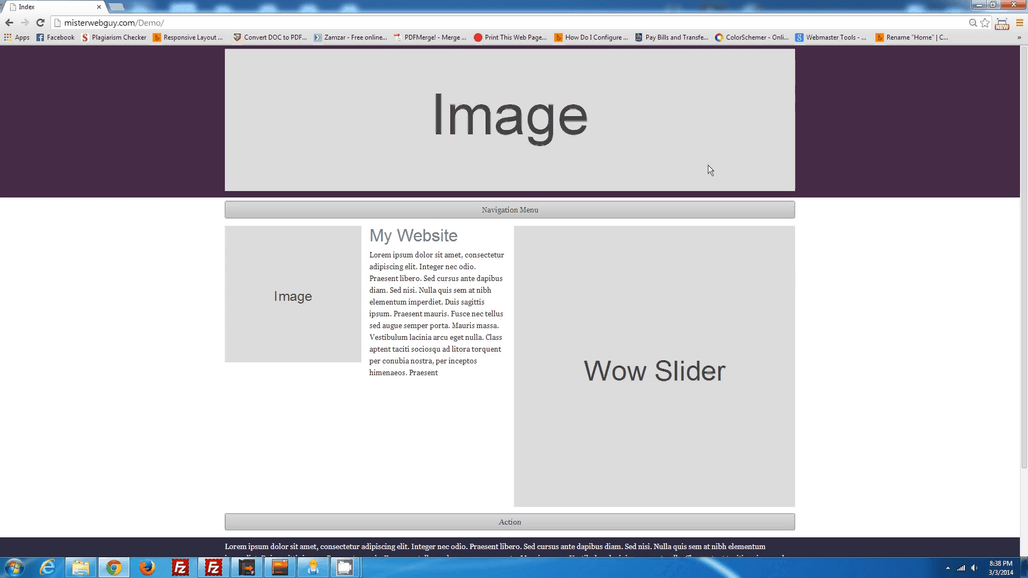
mouse_move(581, 155)
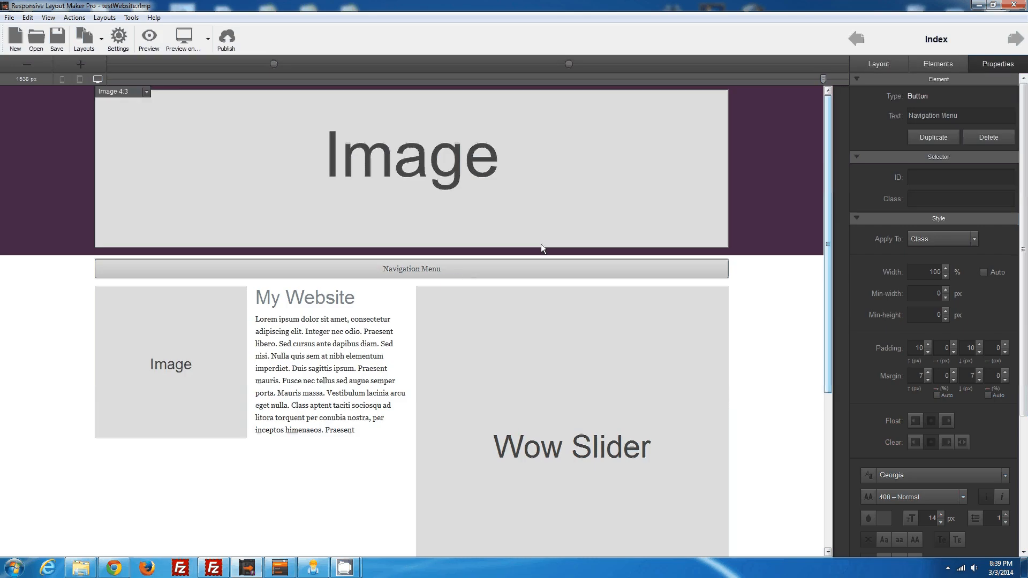
mouse_move(625, 219)
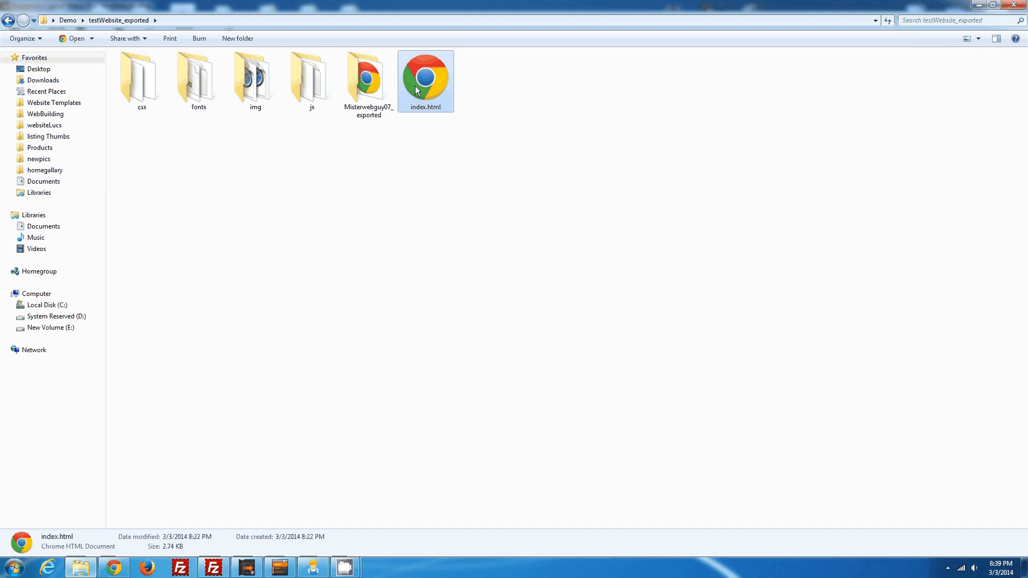
mouse_move(432, 96)
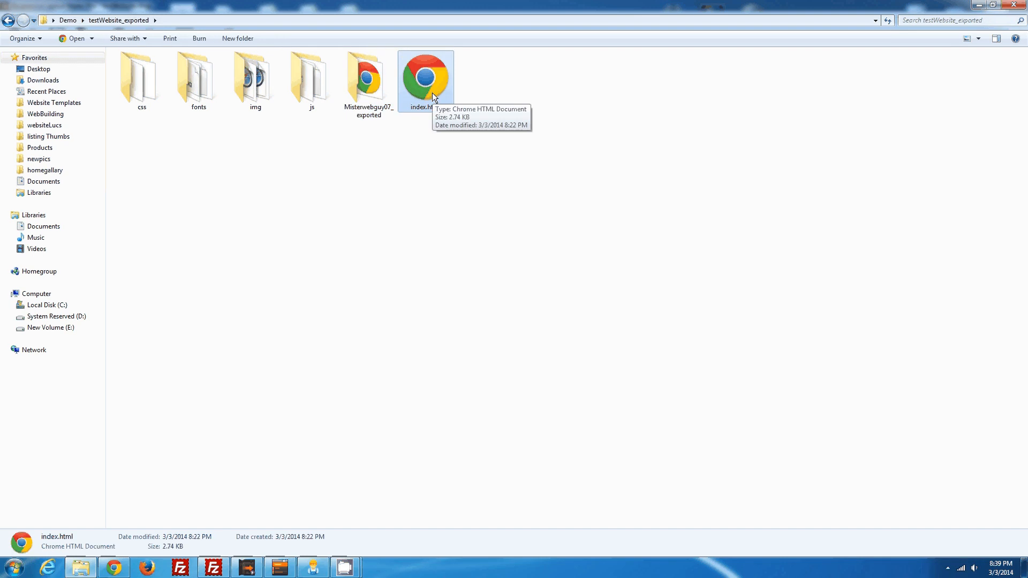
Right-click index.html in testWebsite_exported to get its Open with options.
right_click(424, 72)
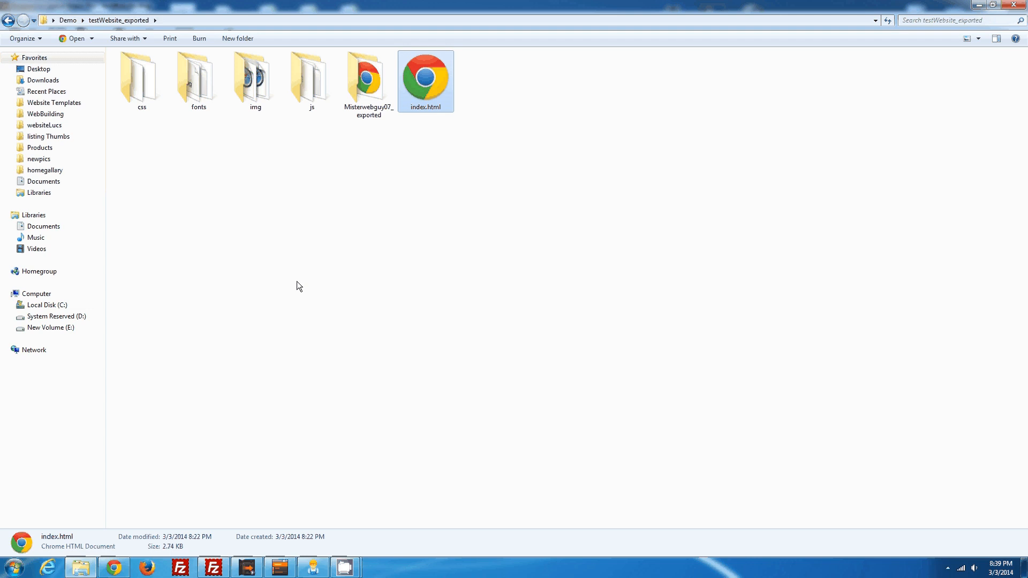
mouse_move(302, 295)
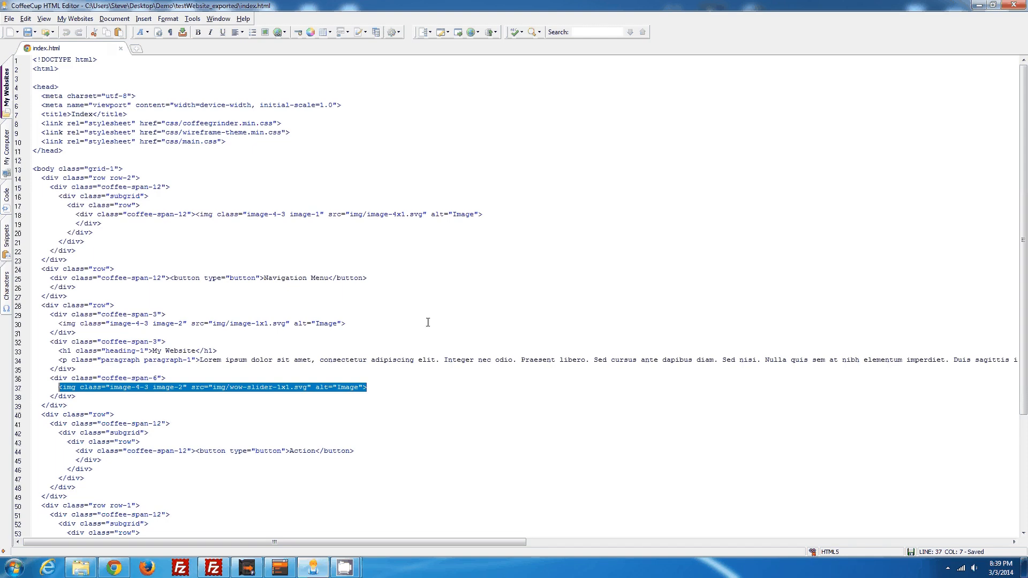
scroll(down, 3)
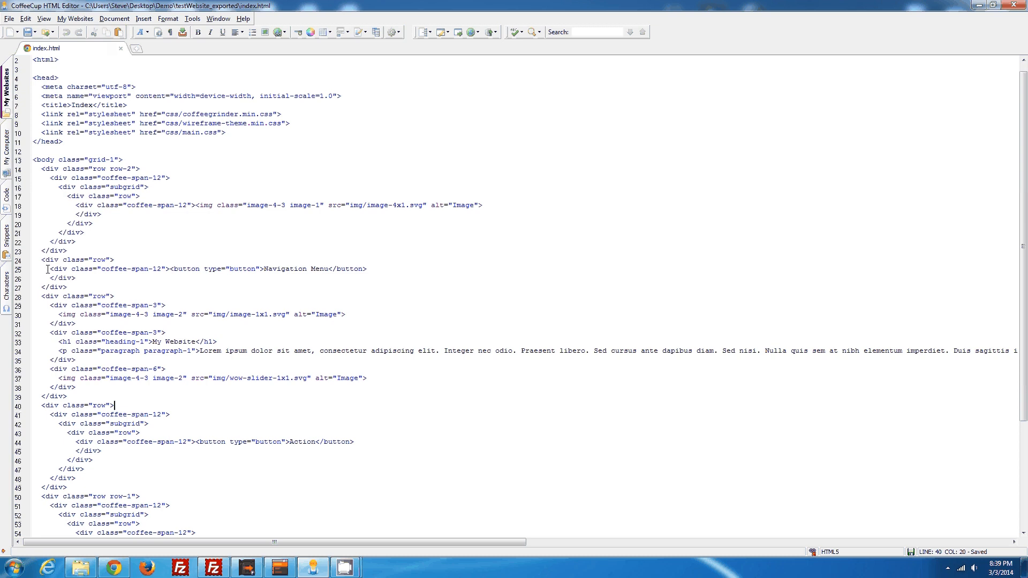
drag(47, 269, 367, 269)
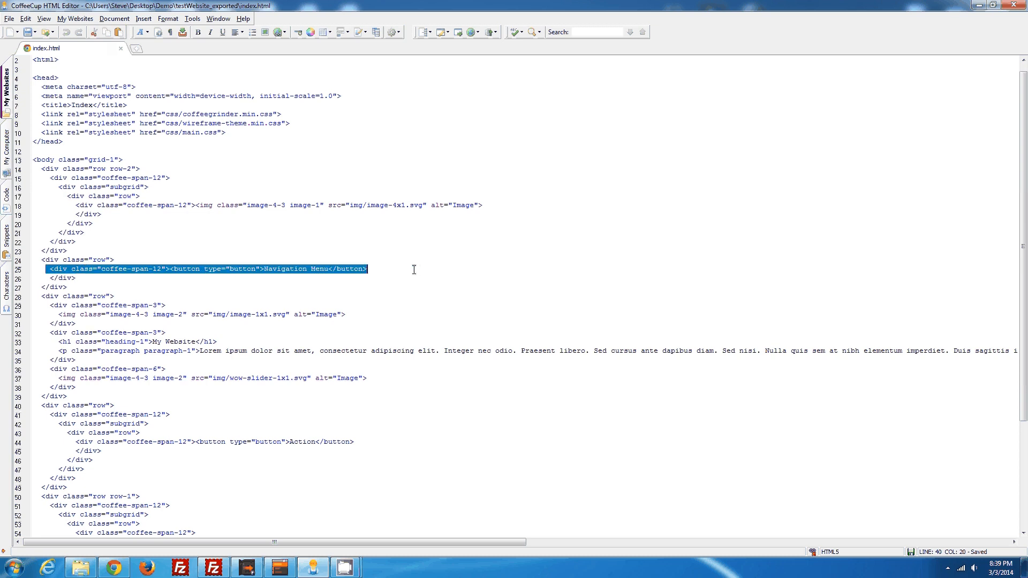
double_click(318, 269)
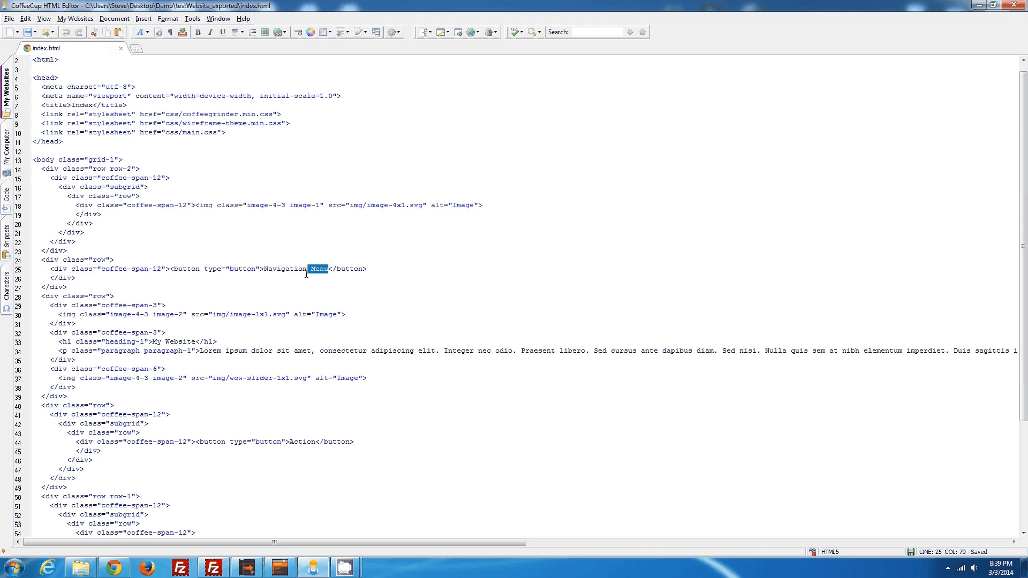
click(166, 269)
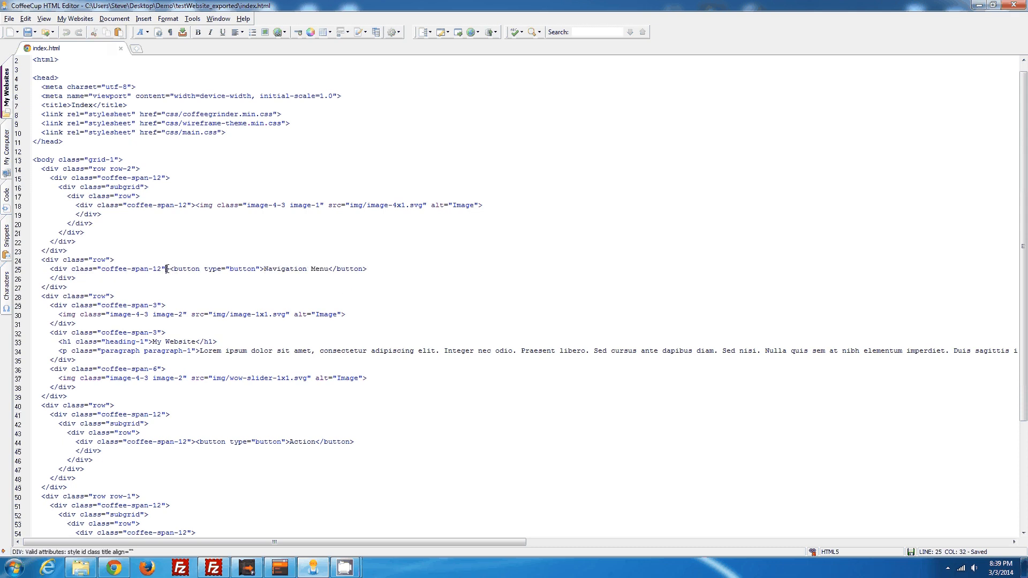
drag(169, 268, 367, 269)
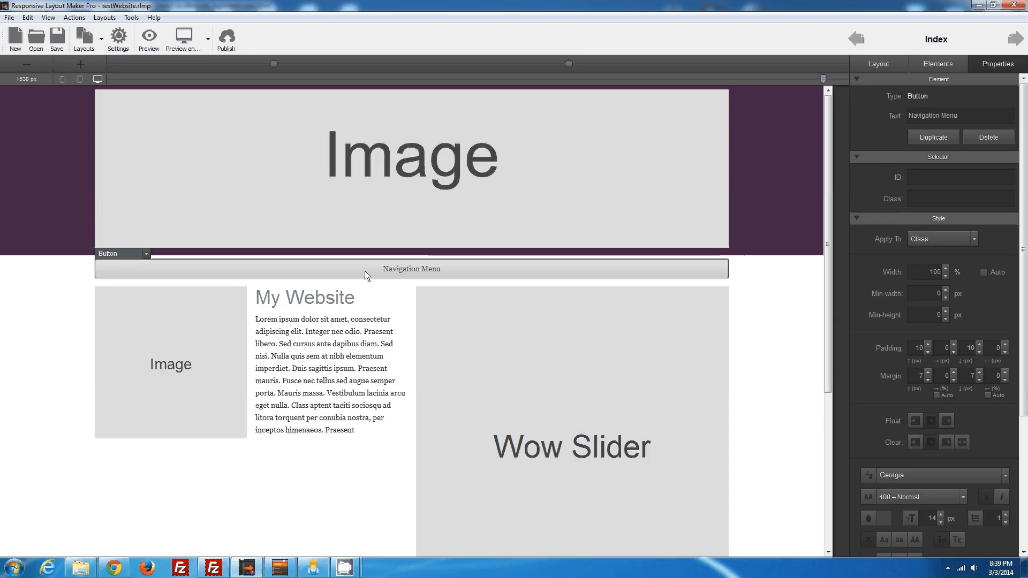
click(304, 297)
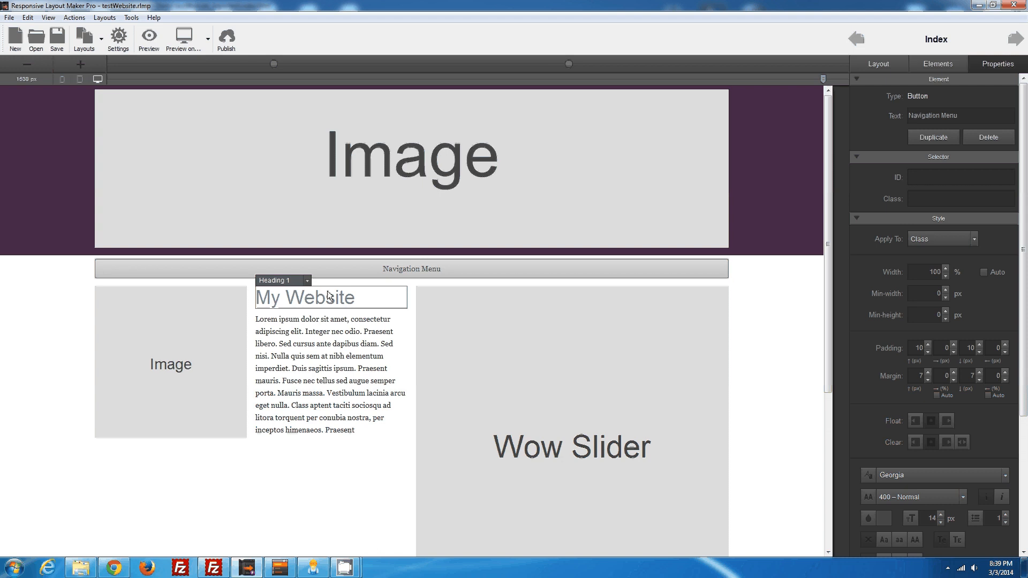
click(411, 269)
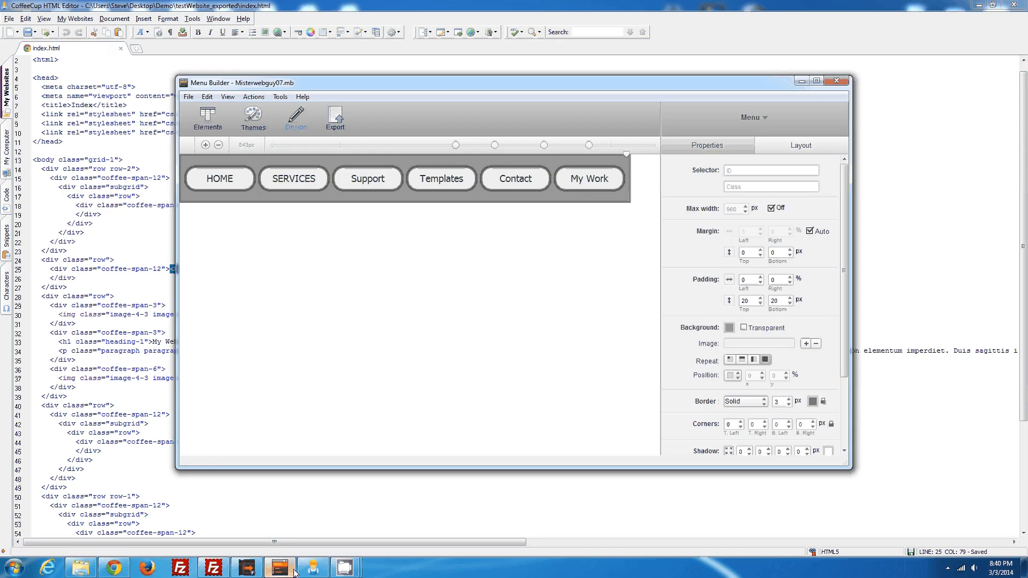
mouse_move(472, 199)
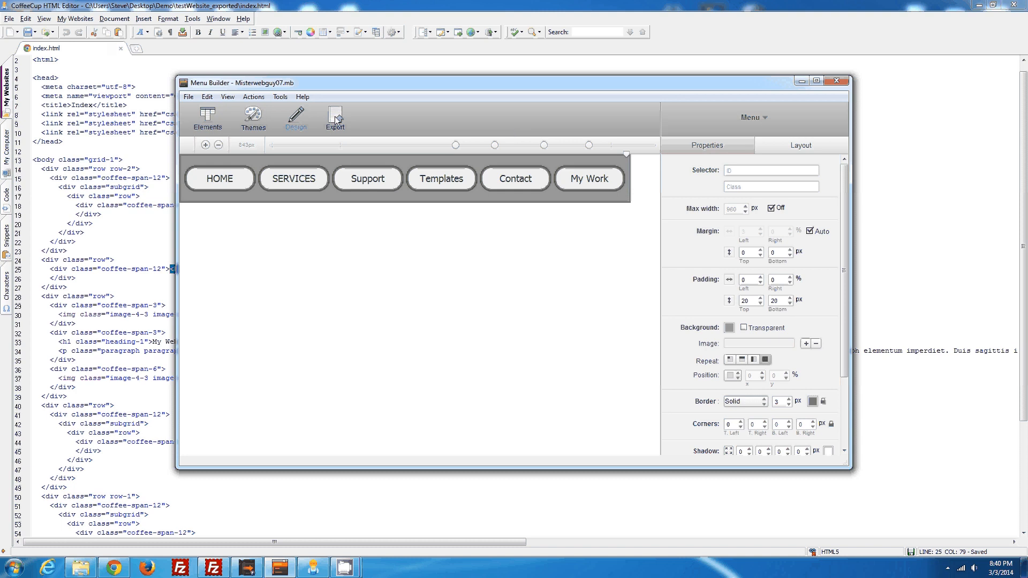
Export the menu with Demo > testWebsite_exported as the destination folder.
click(334, 119)
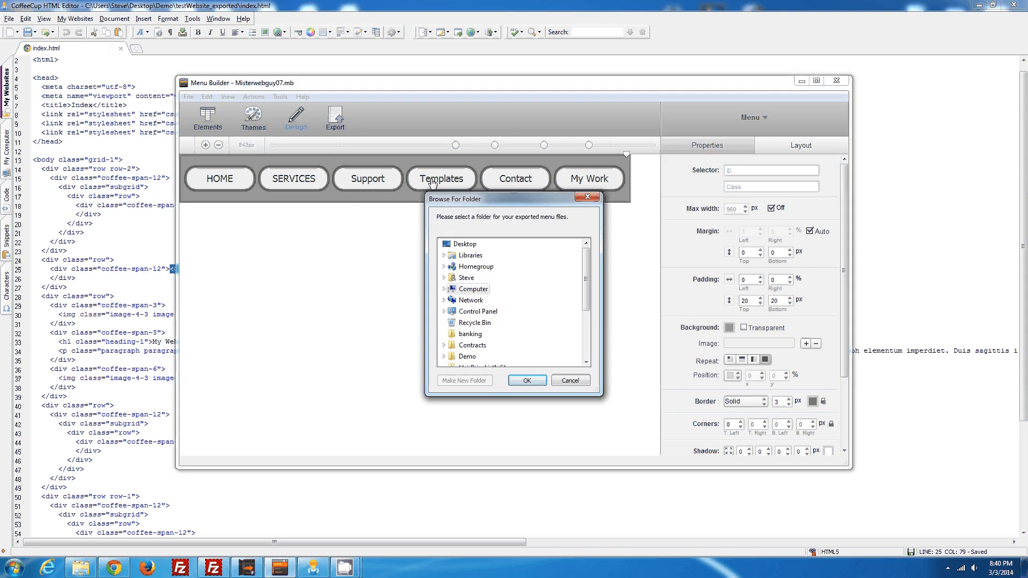
mouse_move(476, 311)
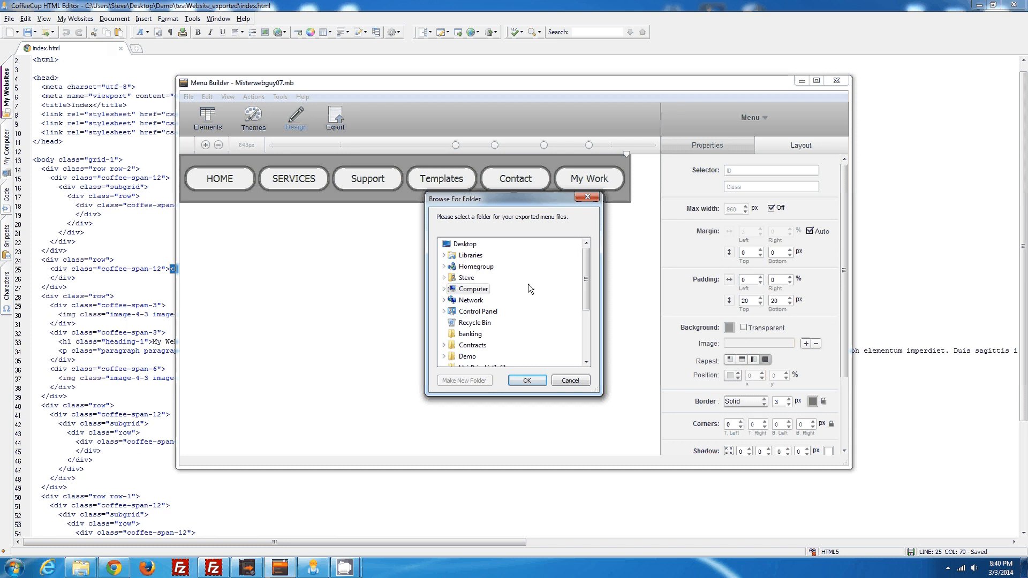
mouse_move(465, 356)
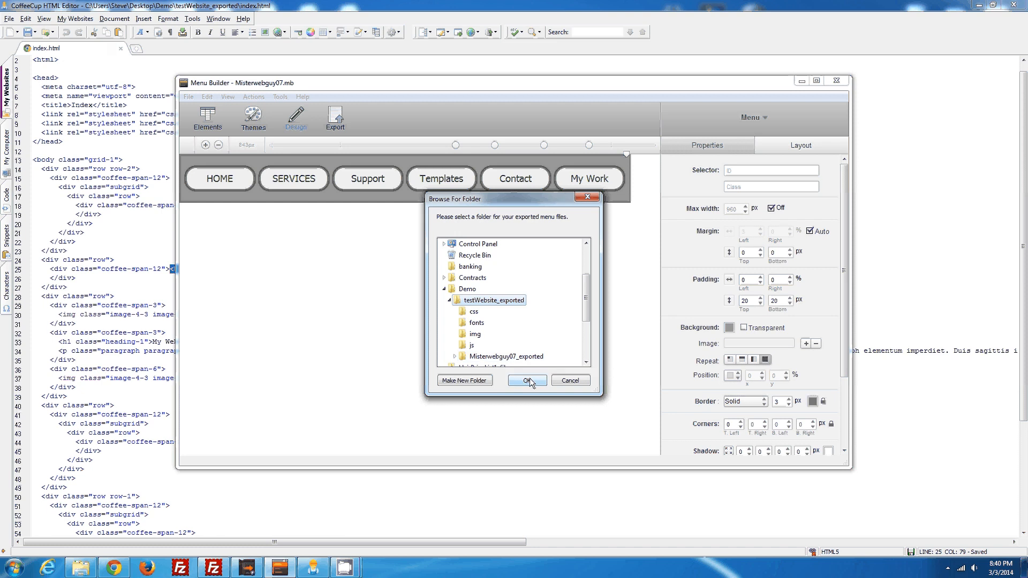
click(526, 380)
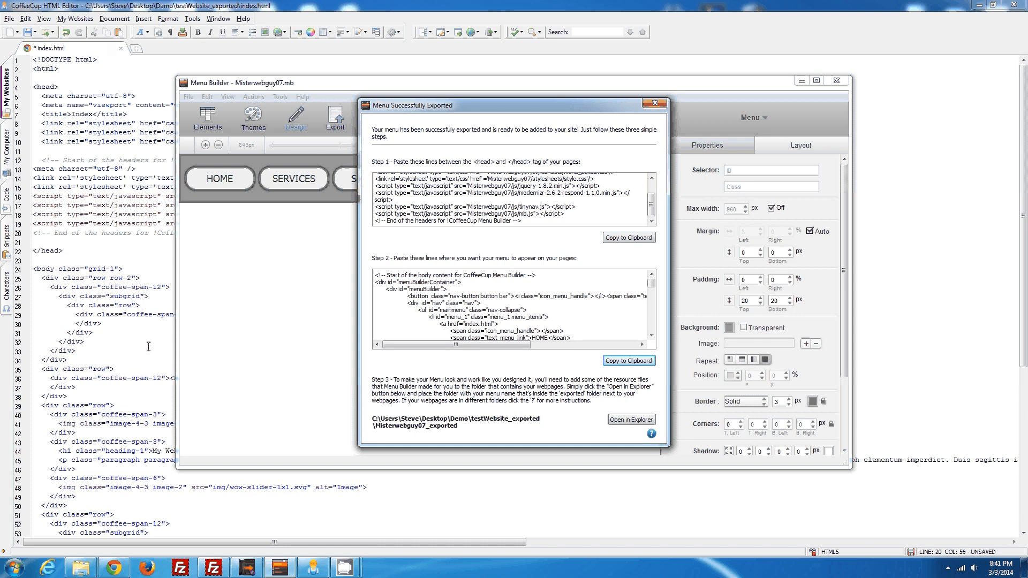
Swap the line-36 <button>Navigation Menu</button> for the Menu Builder body code, then save.
click(654, 103)
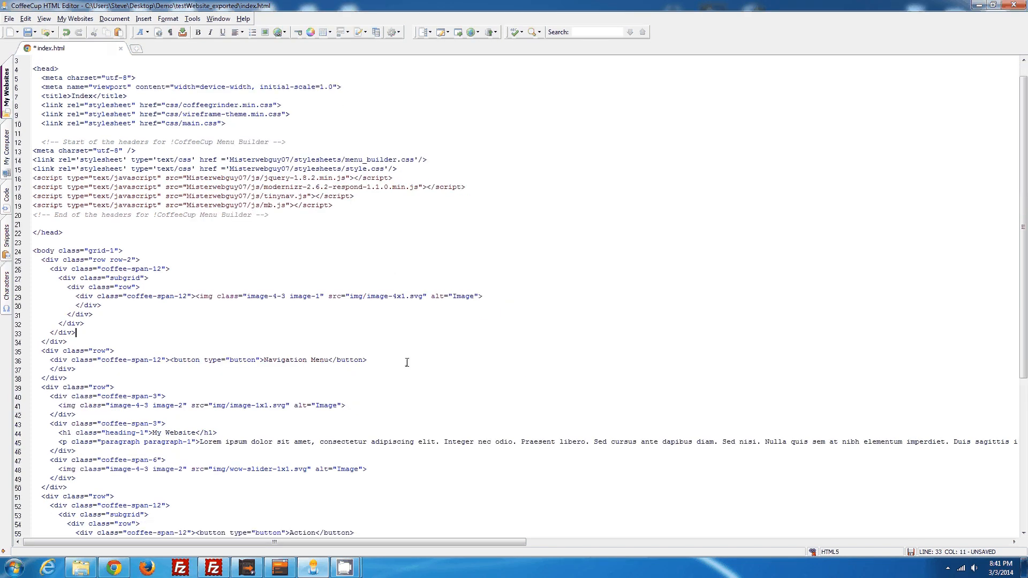
drag(187, 359, 368, 359)
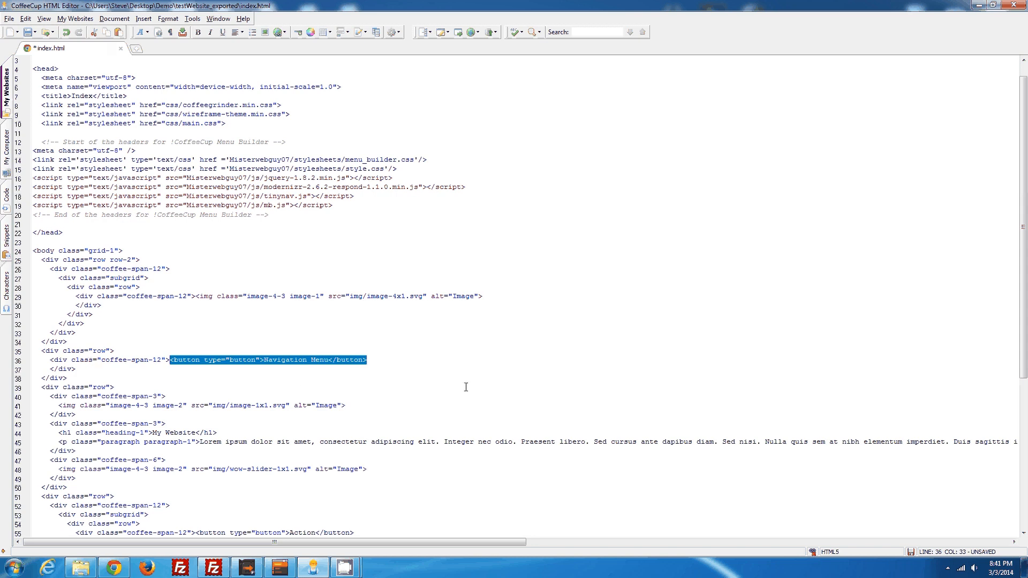
key(Delete)
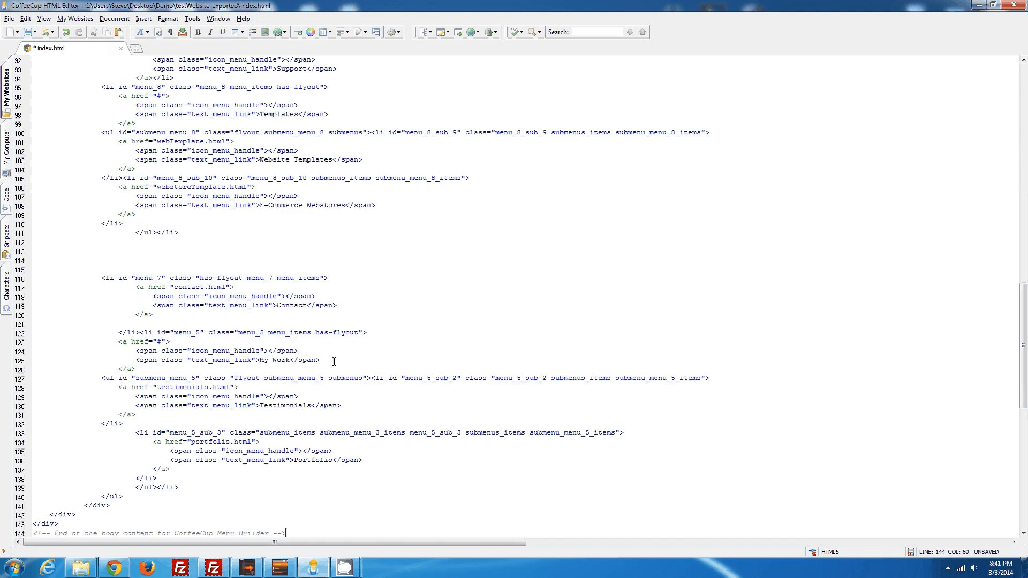
mouse_move(125, 117)
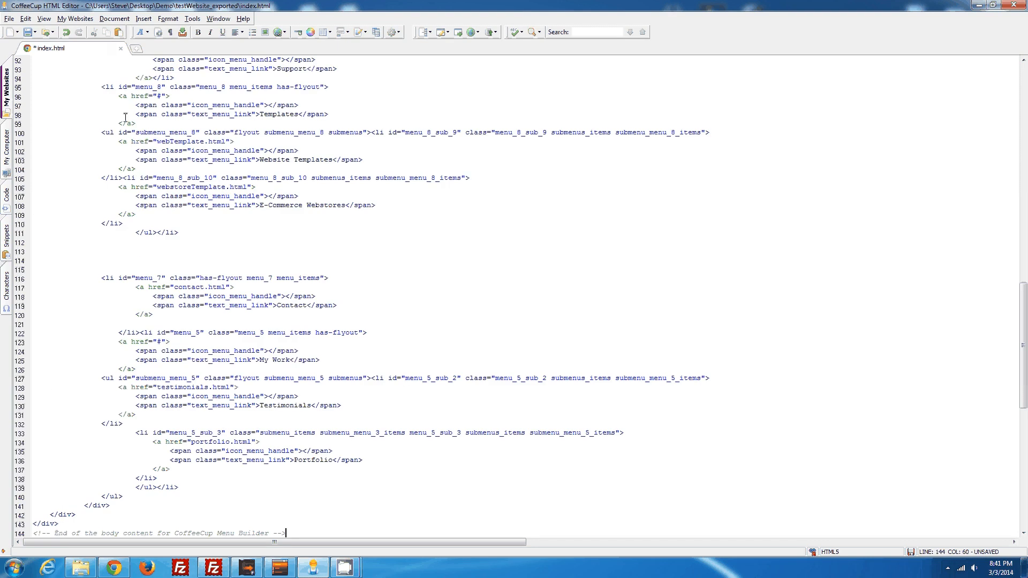
click(30, 32)
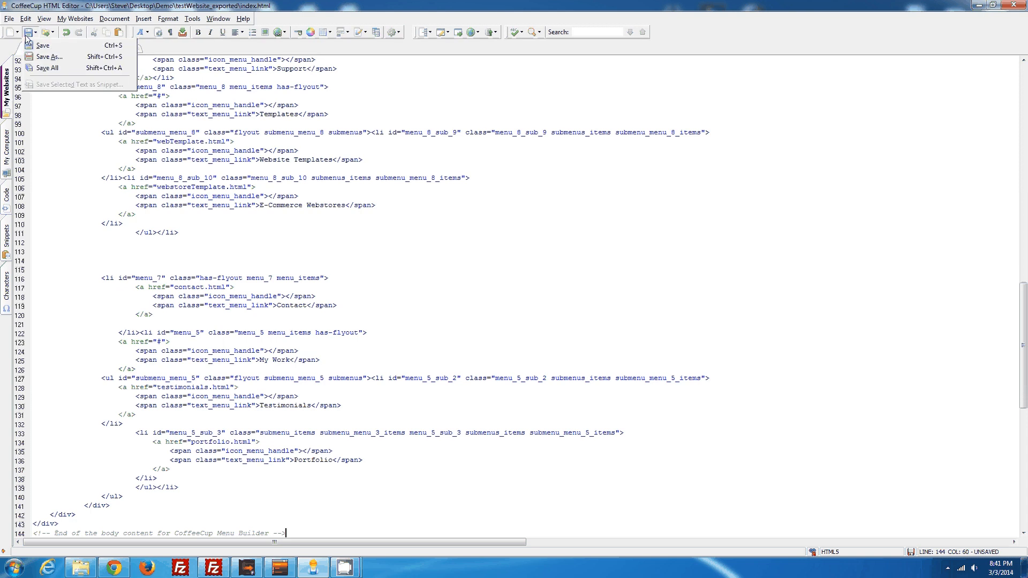
click(43, 45)
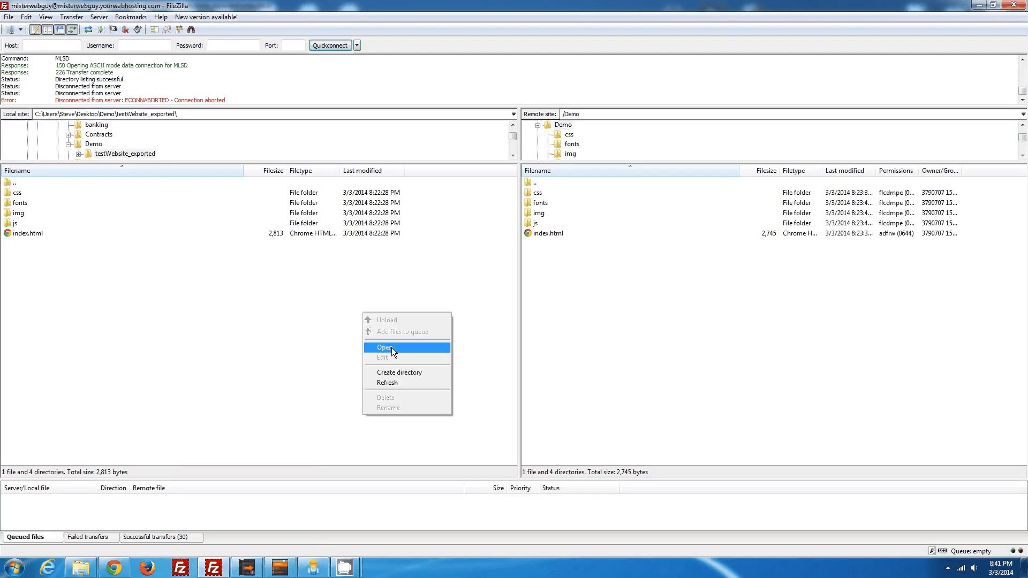
Refresh the local pane and upload index.html, overwriting with 'Always use this action' ticked.
click(385, 347)
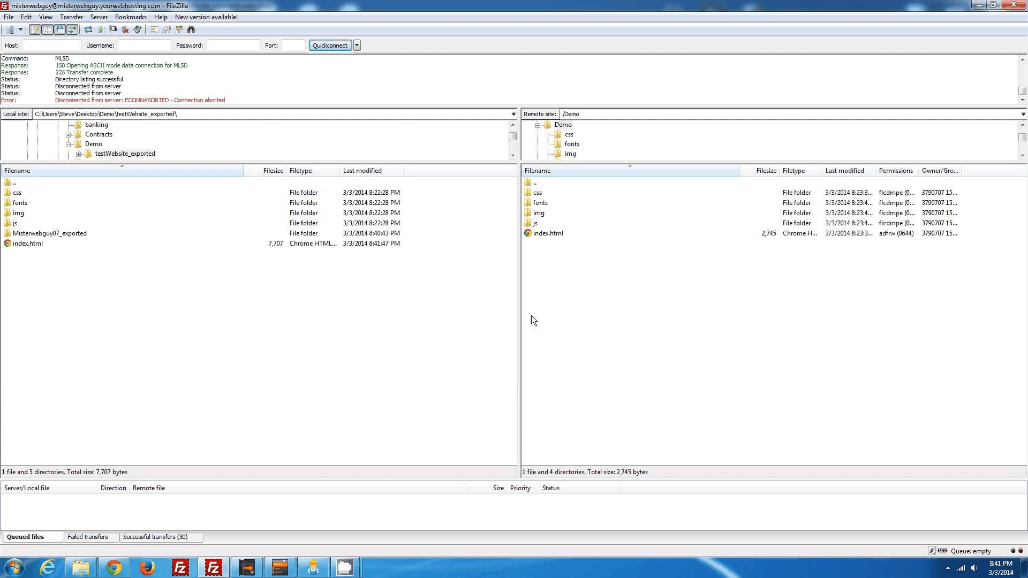
mouse_move(99, 264)
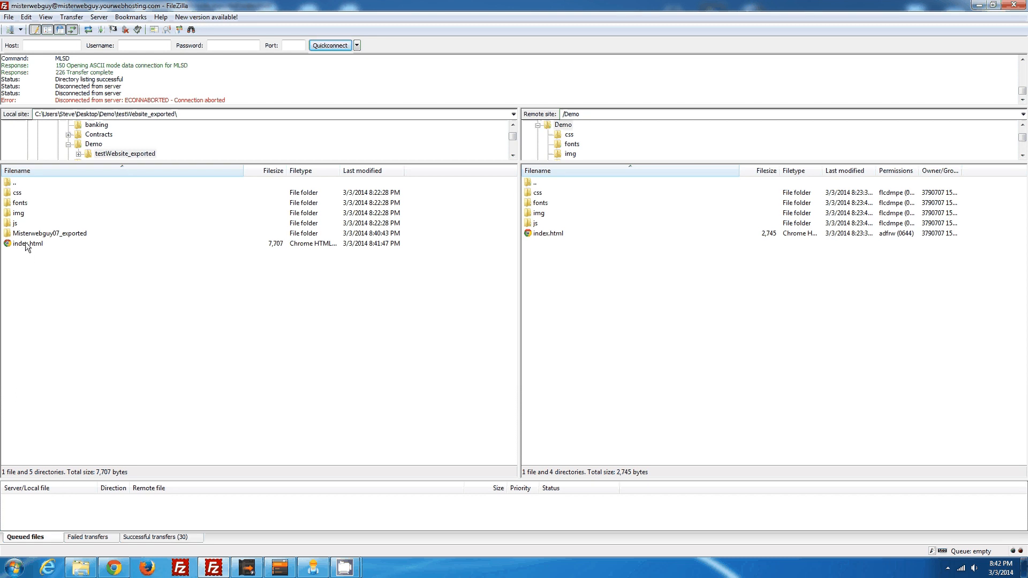
right_click(26, 243)
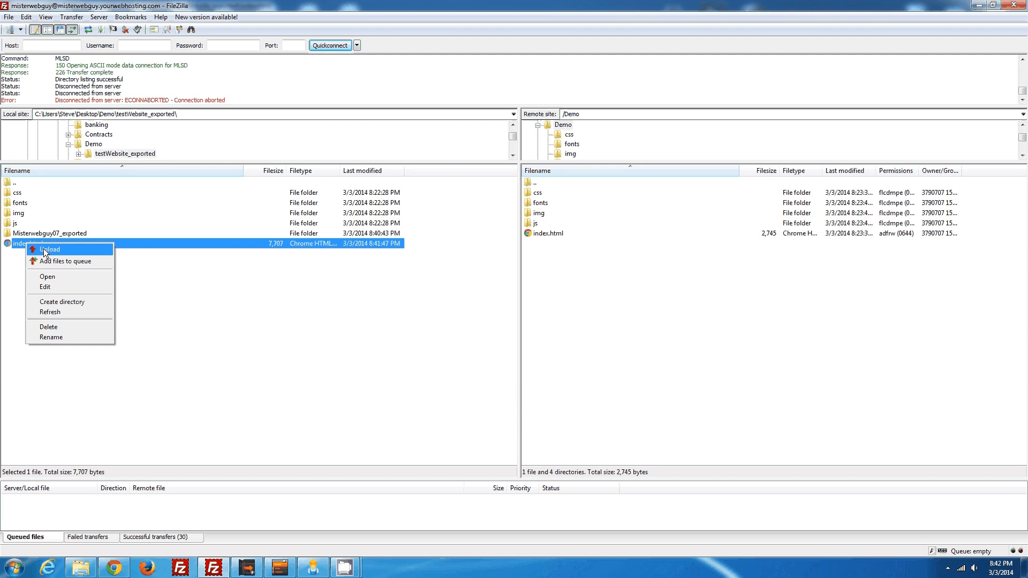
click(50, 249)
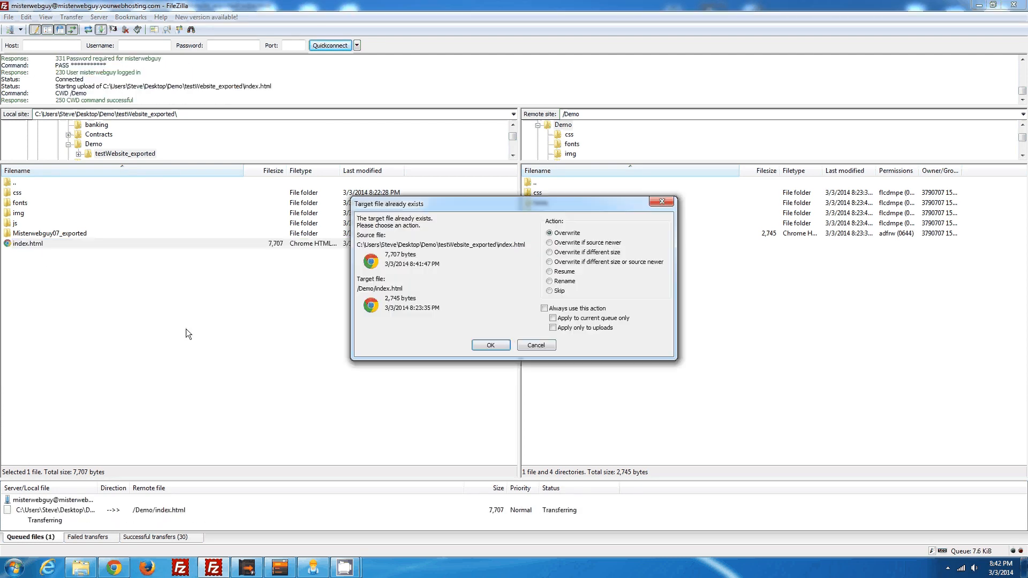
click(544, 308)
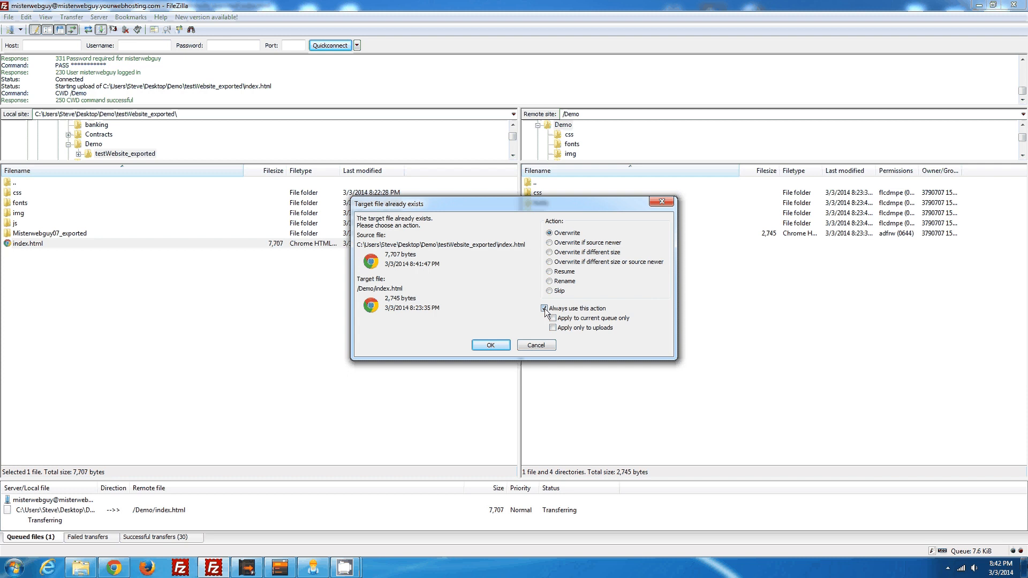
click(490, 345)
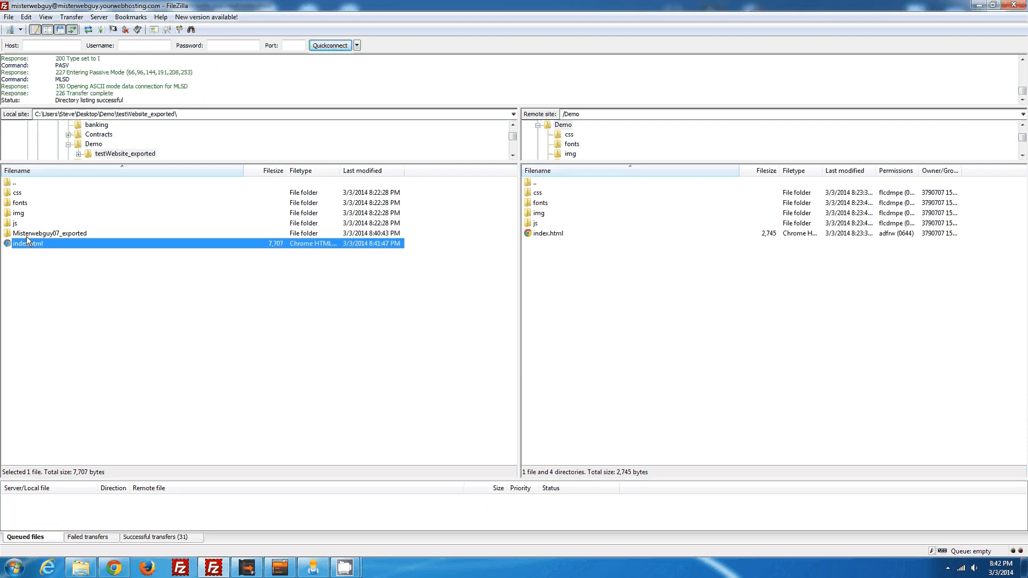
Upload the Misterwebguy07 folder from Misterwebguy07_exported, then refresh the remote listing.
click(49, 233)
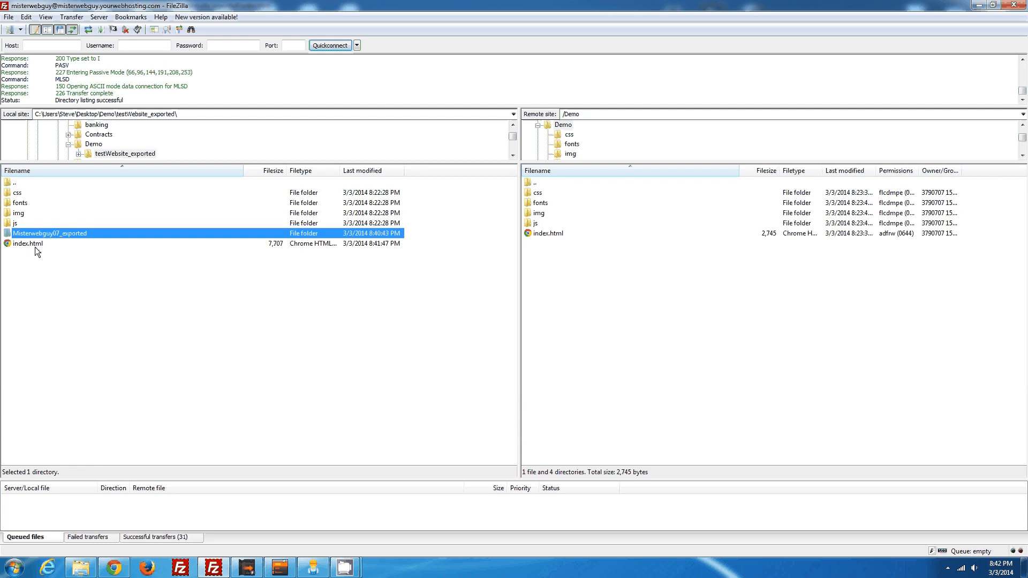
mouse_move(24, 235)
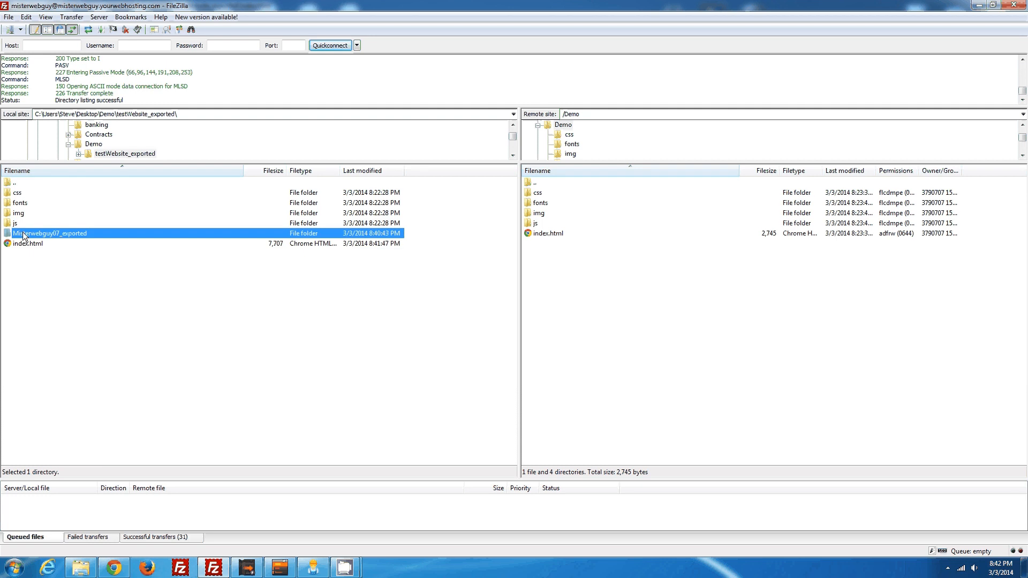
mouse_move(84, 238)
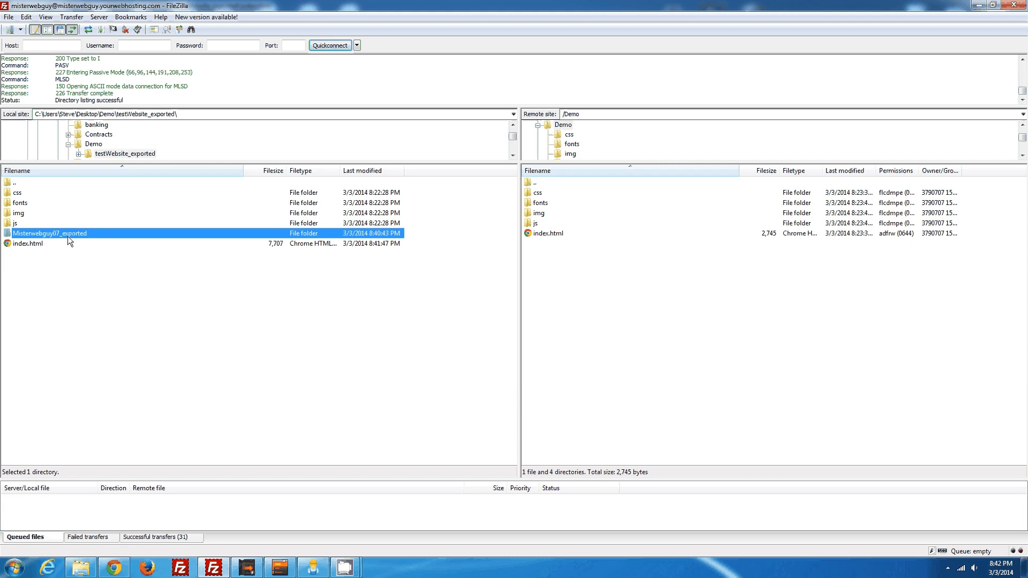
mouse_move(71, 240)
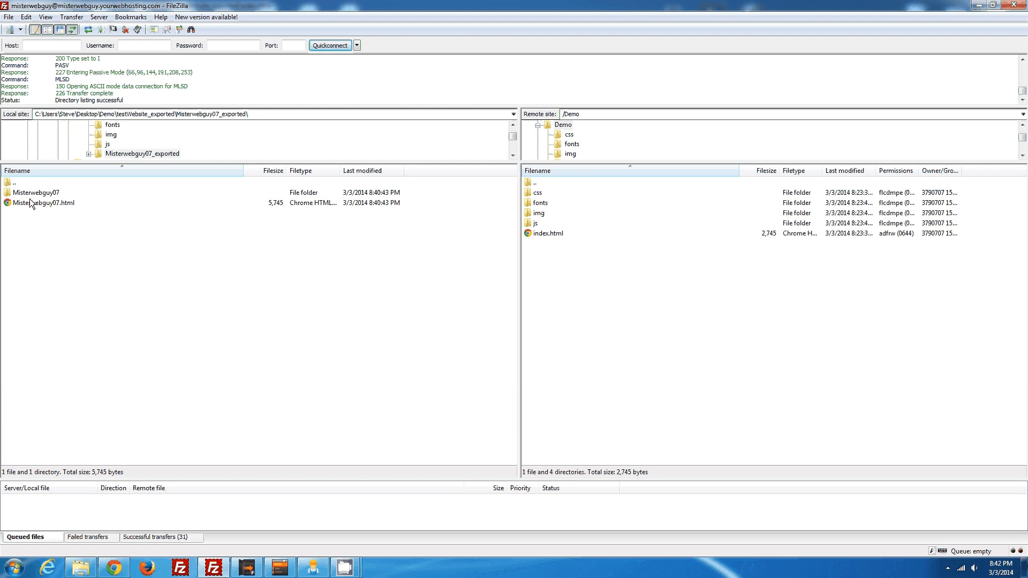
click(35, 192)
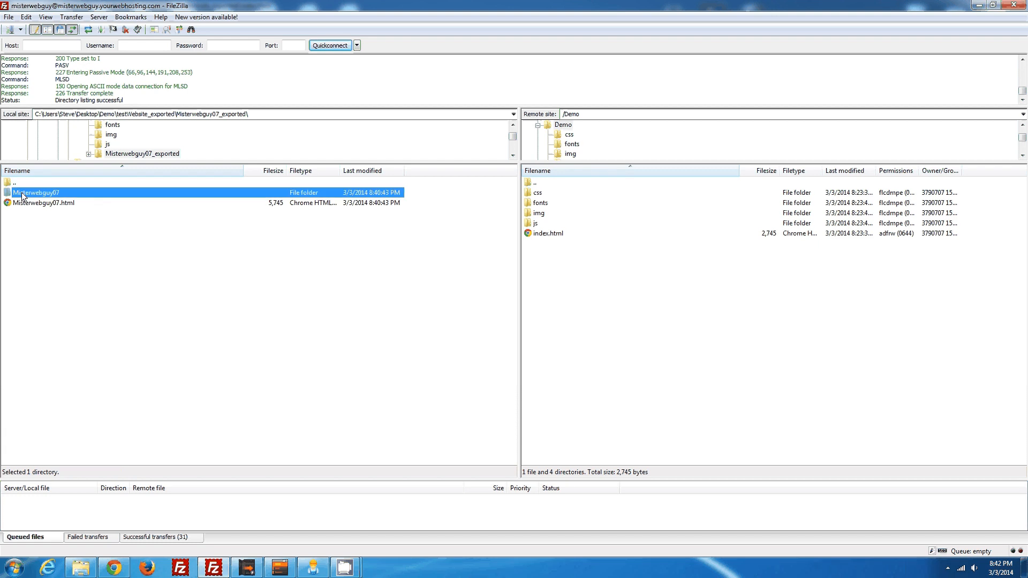
right_click(34, 192)
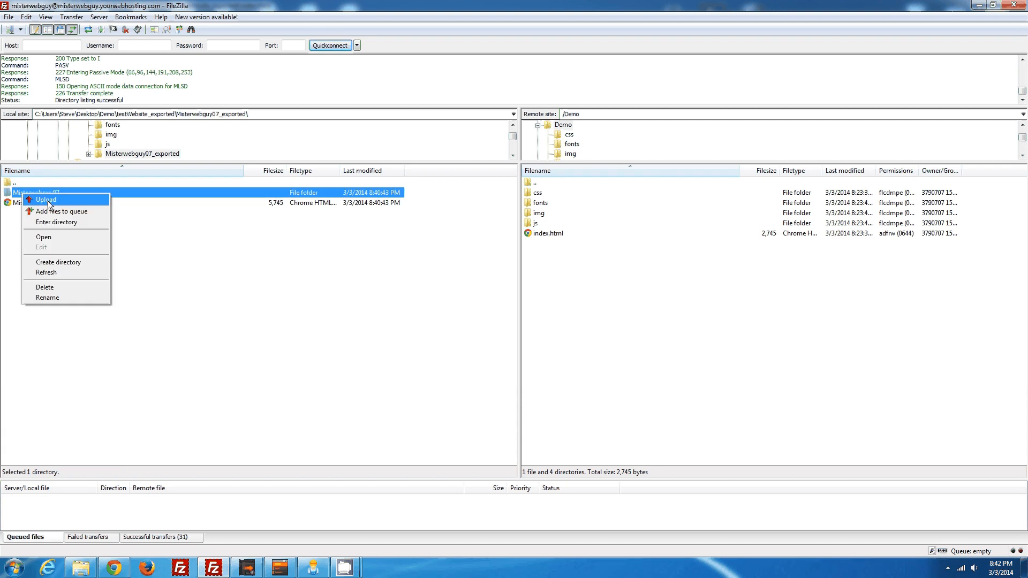
click(47, 199)
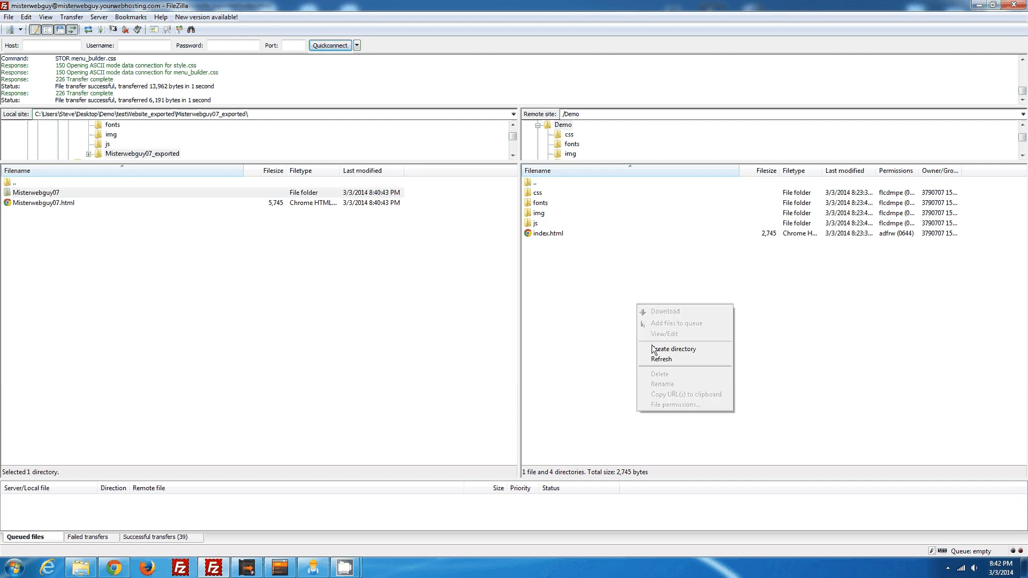
click(661, 358)
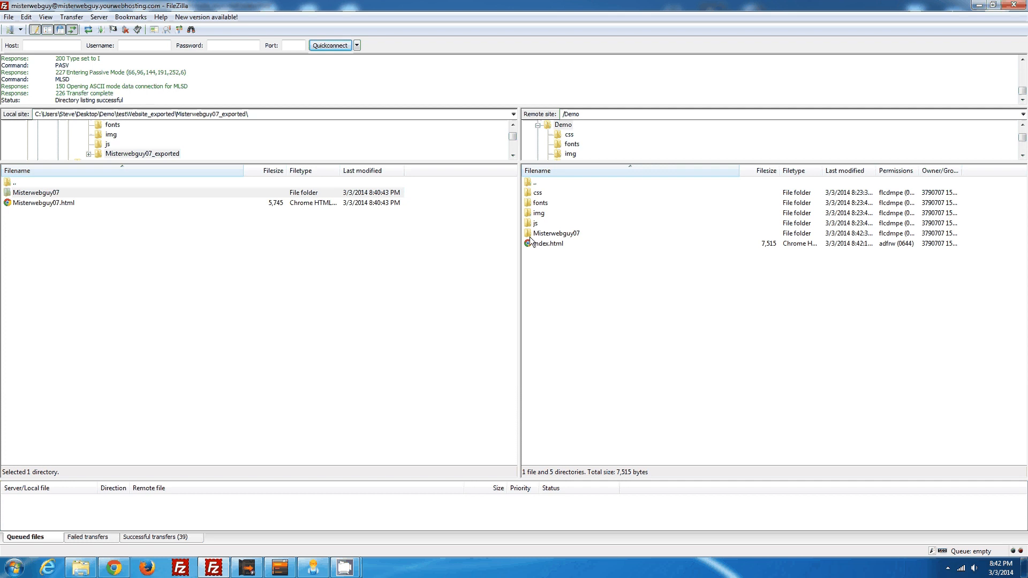
mouse_move(533, 246)
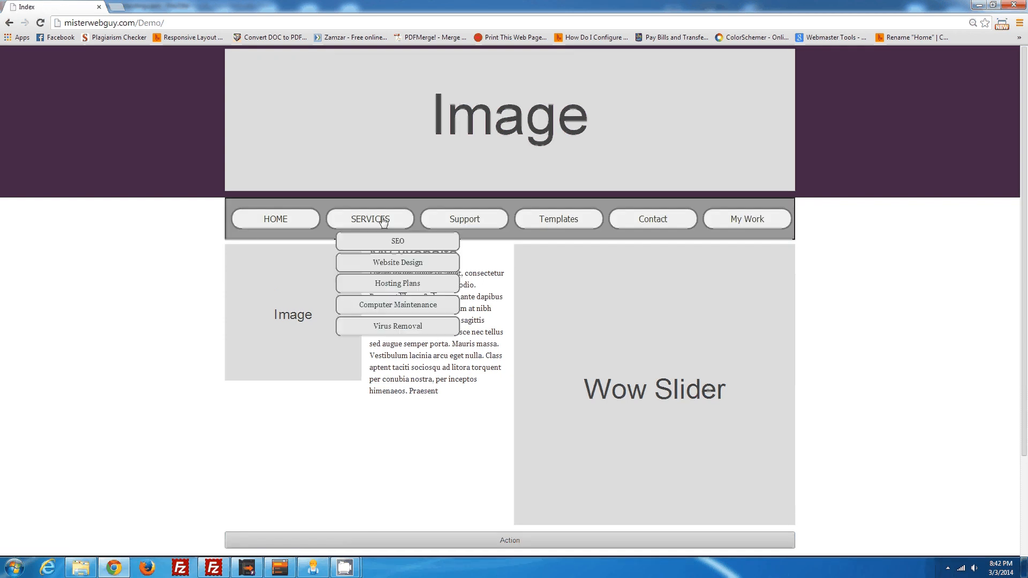
mouse_move(745, 219)
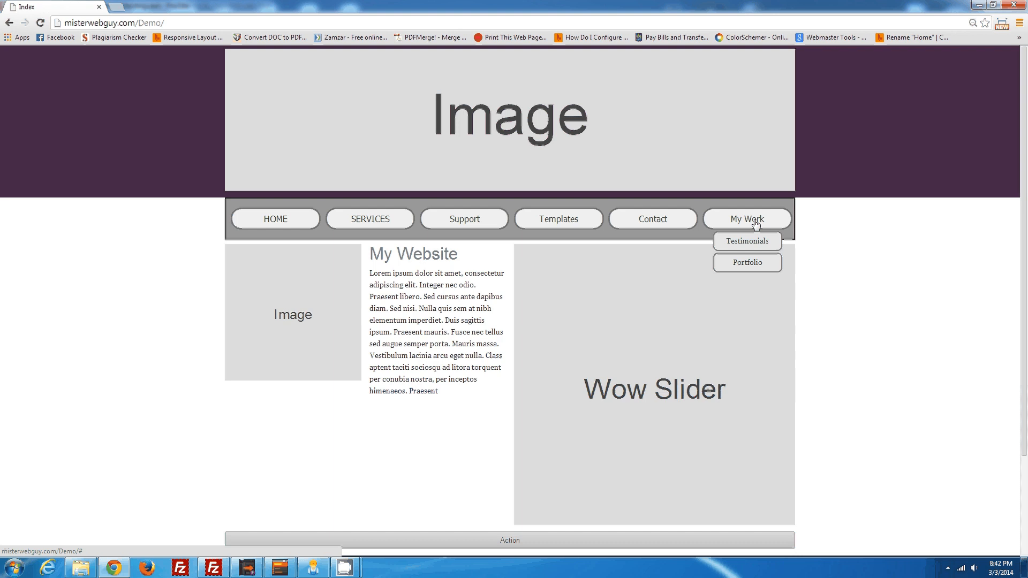
mouse_move(369, 218)
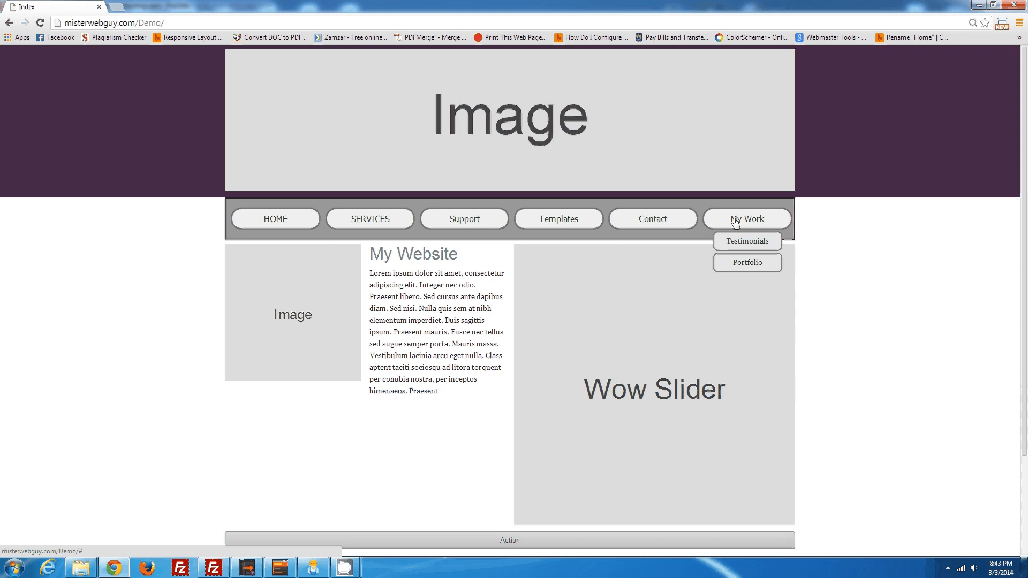
mouse_move(743, 397)
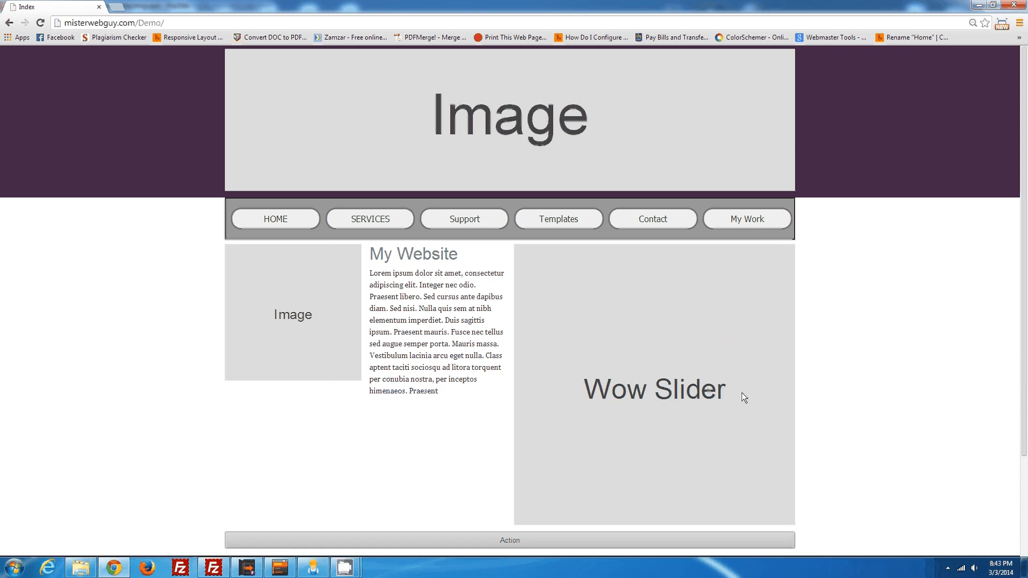